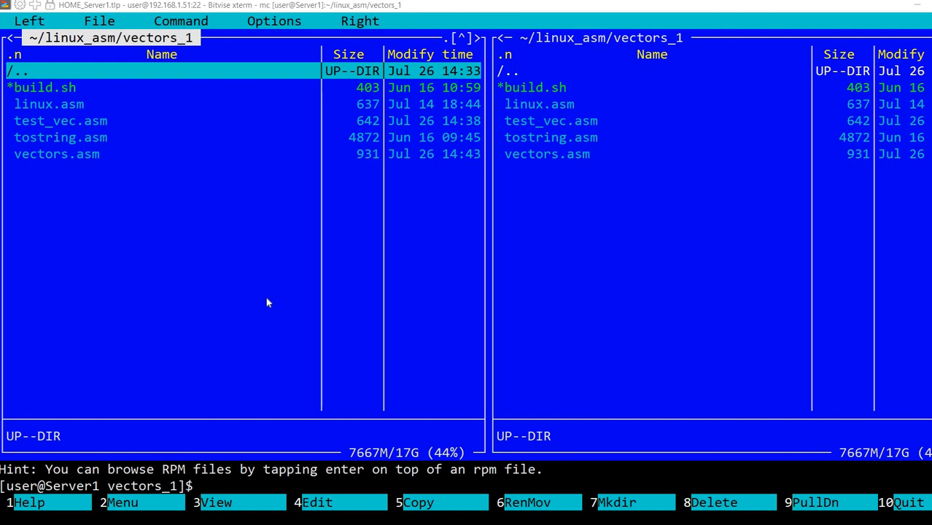
pyautogui.moveTo(126, 283)
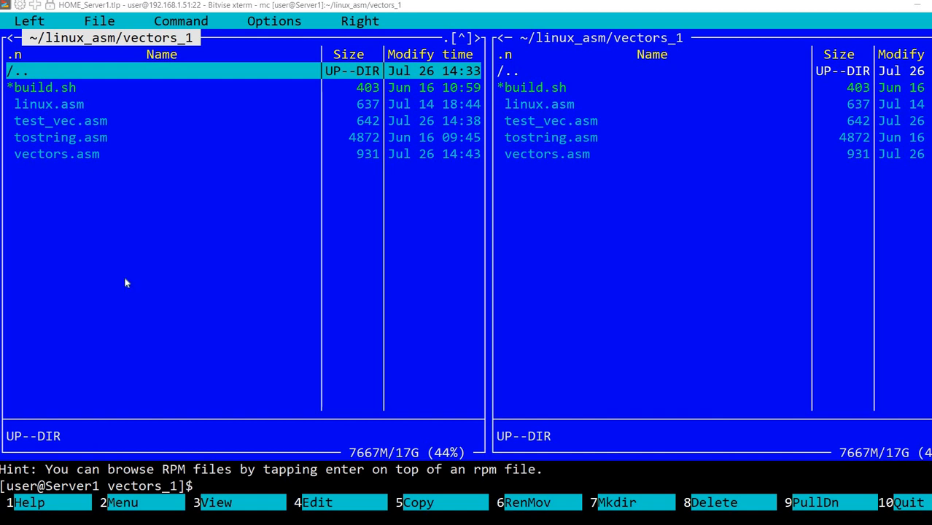
pyautogui.moveTo(124, 280)
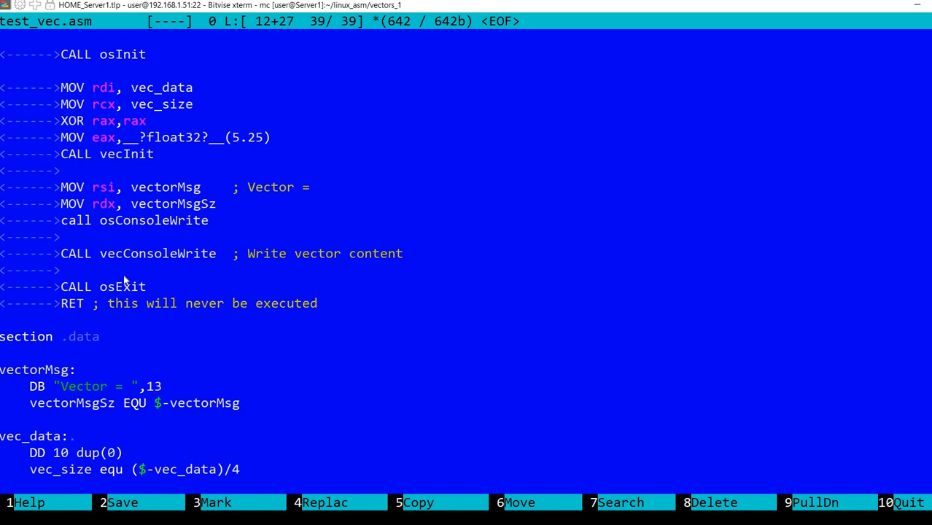
# - Switch the editor to vectors.asm to show its vecInit and vecConsoleWrite routines
pyautogui.click(41, 452)
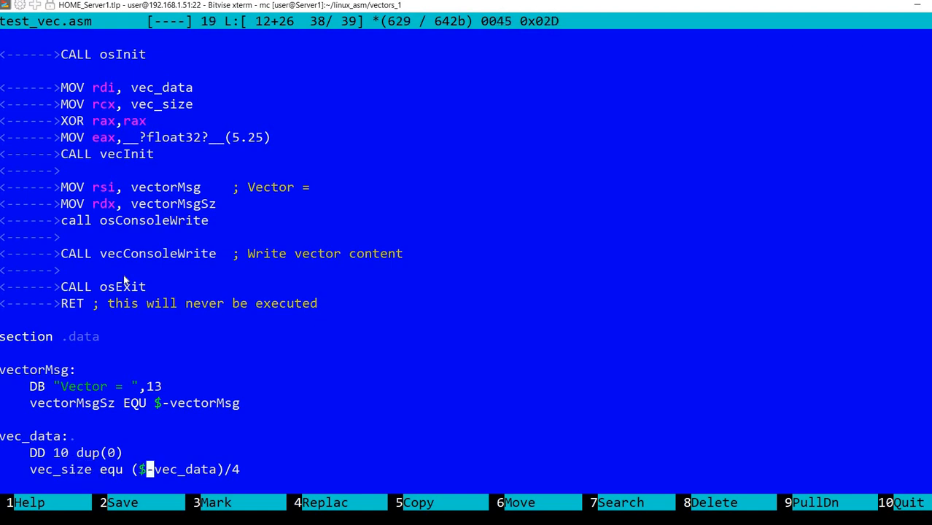
pyautogui.press('Right')
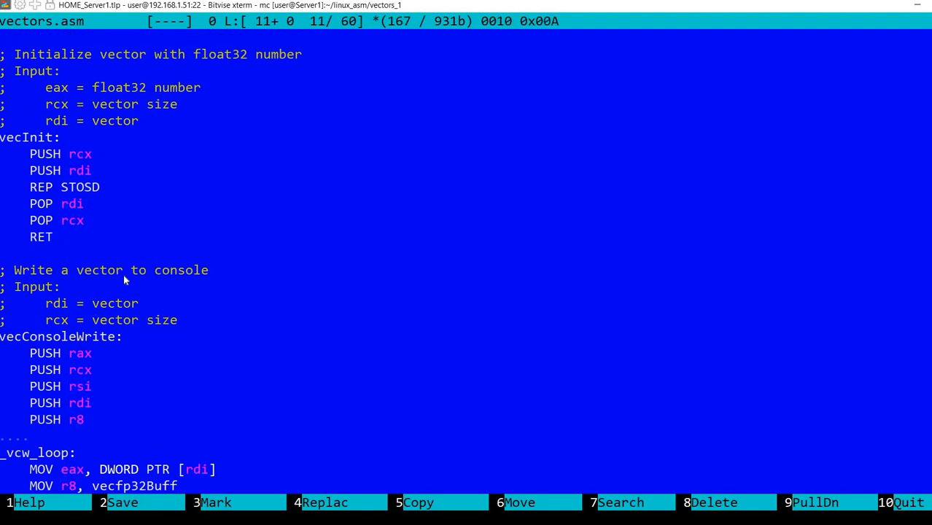
pyautogui.press('Down')
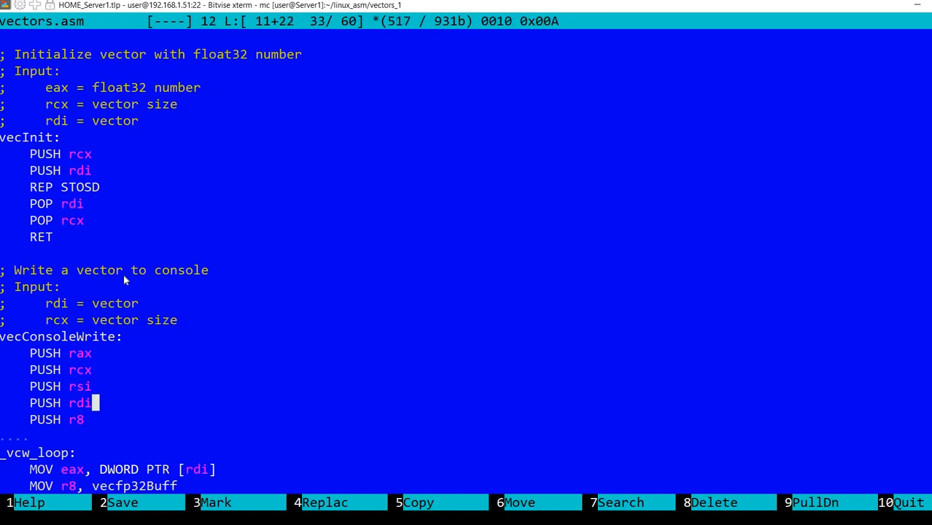
pyautogui.press('Down')
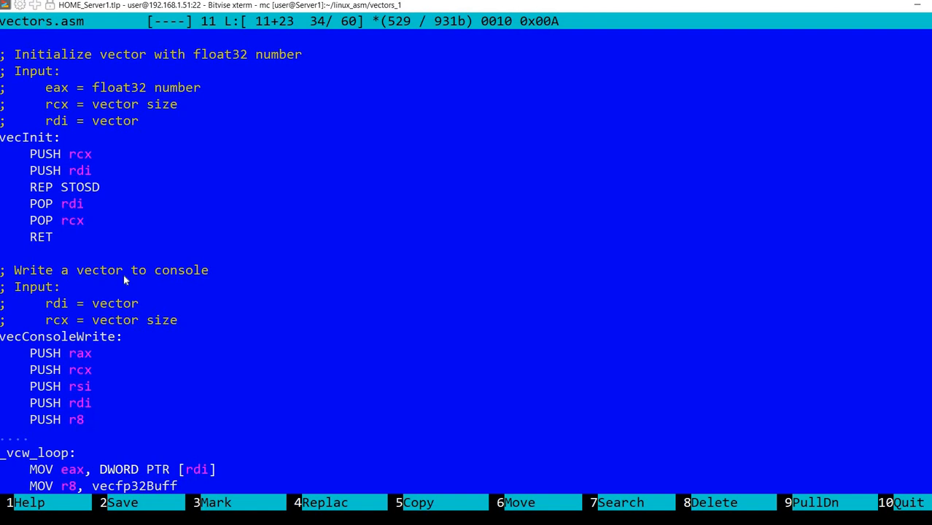
pyautogui.scroll(-3)
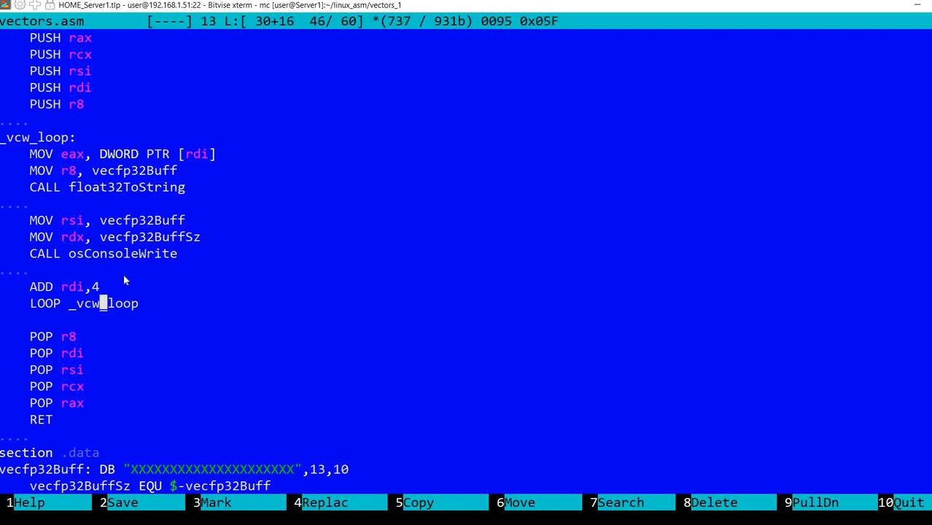
# - Reopen test_vec.asm at the top, showing its extern declarations and main routine
pyautogui.press('Up')
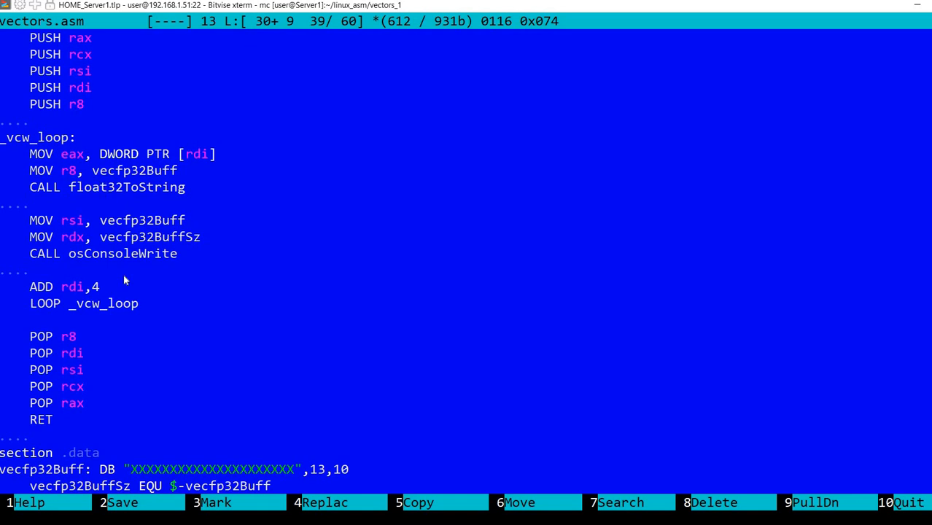
pyautogui.click(101, 187)
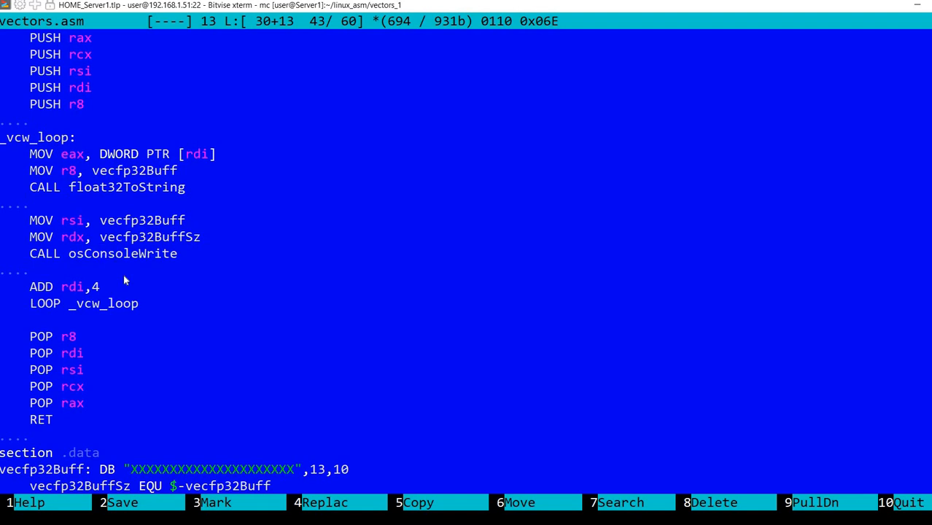
pyautogui.click(102, 253)
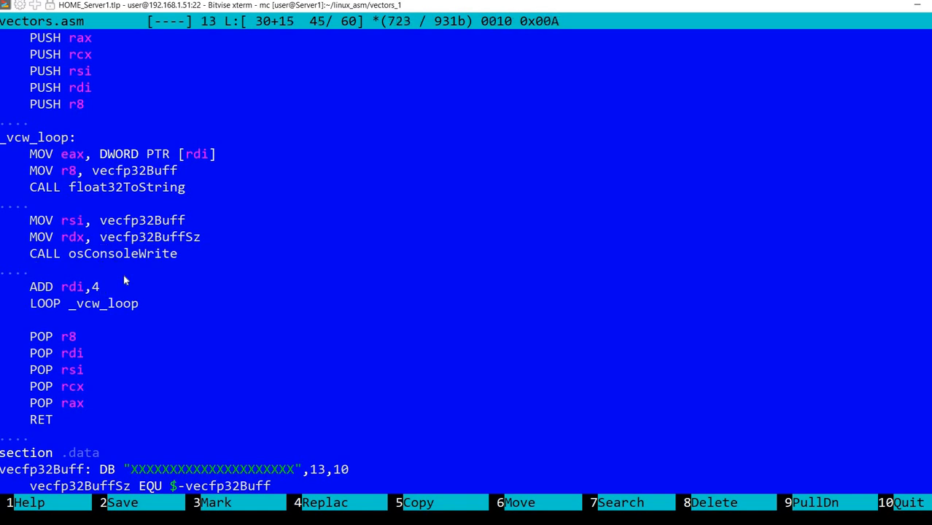
pyautogui.click(101, 286)
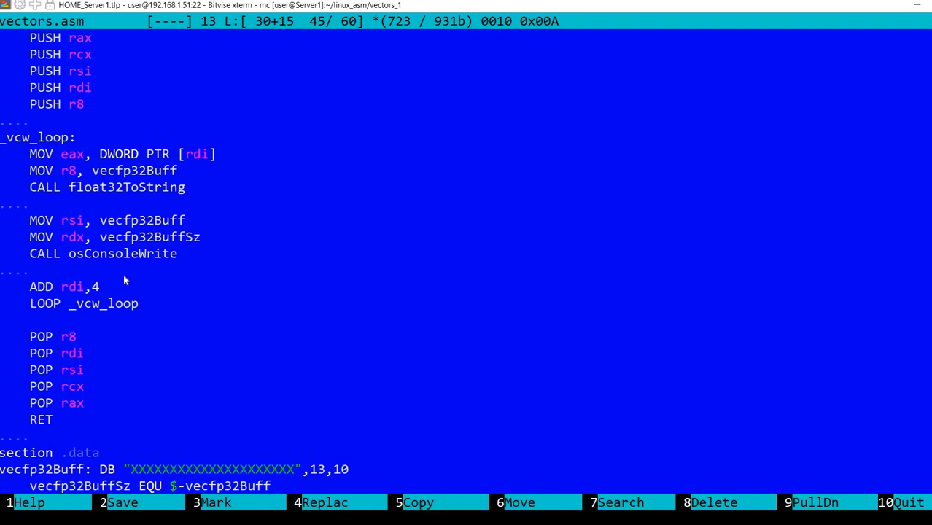
pyautogui.click(102, 286)
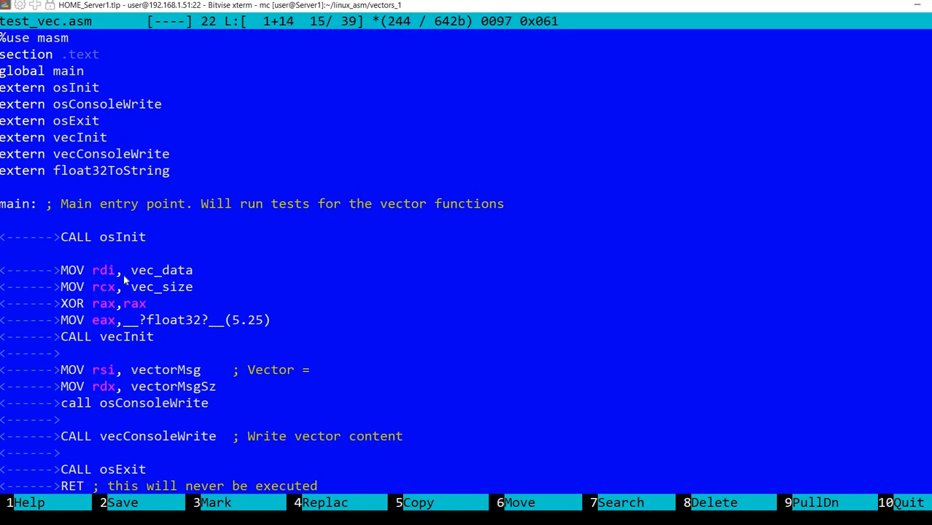
# - Quit the test_vec.asm editor unchanged, returning to the vectors_1 file panels
pyautogui.click(171, 270)
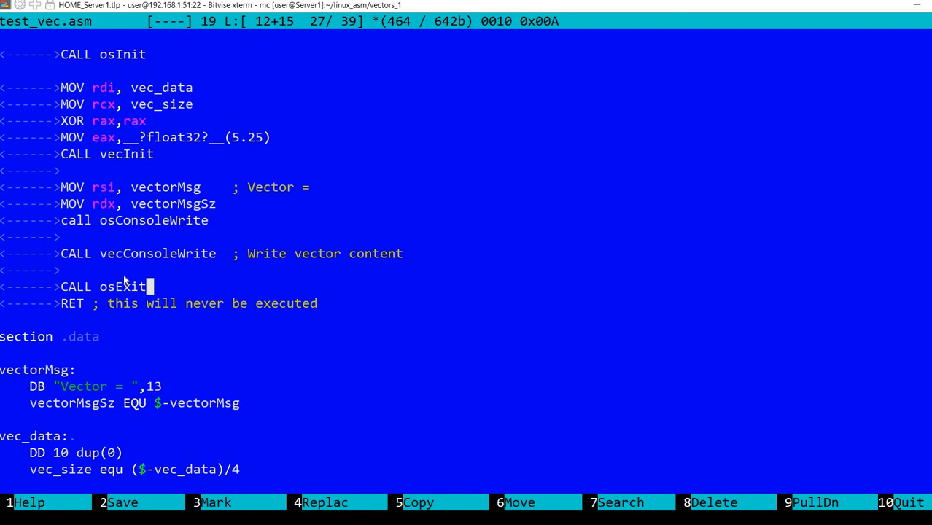
pyautogui.press('F10')
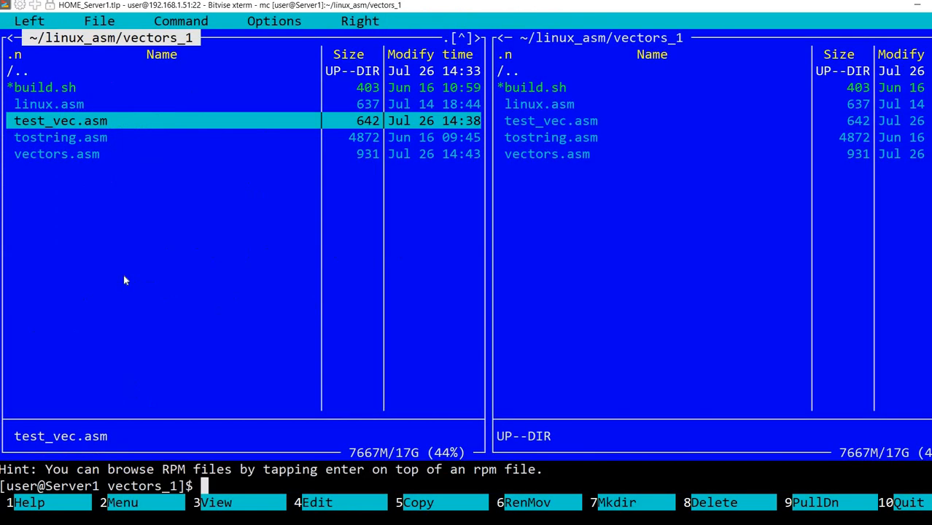